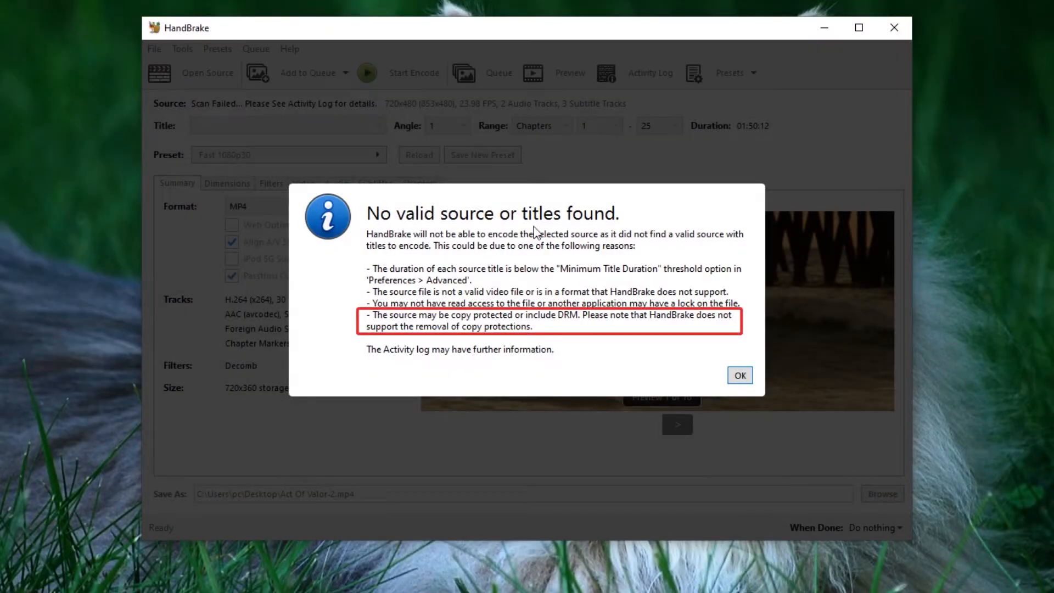
mouse_move(409, 221)
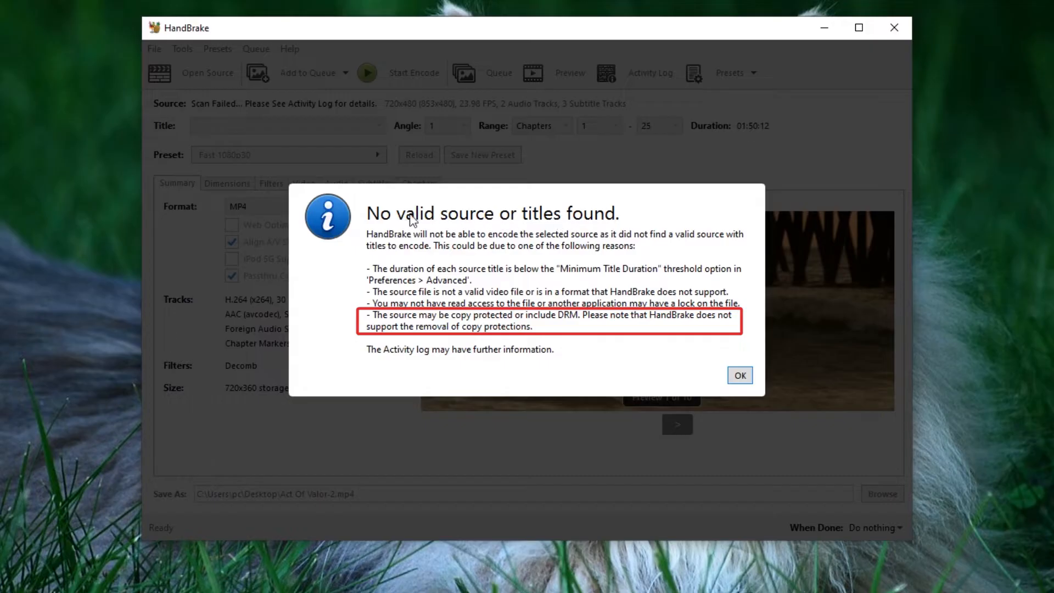
mouse_move(599, 224)
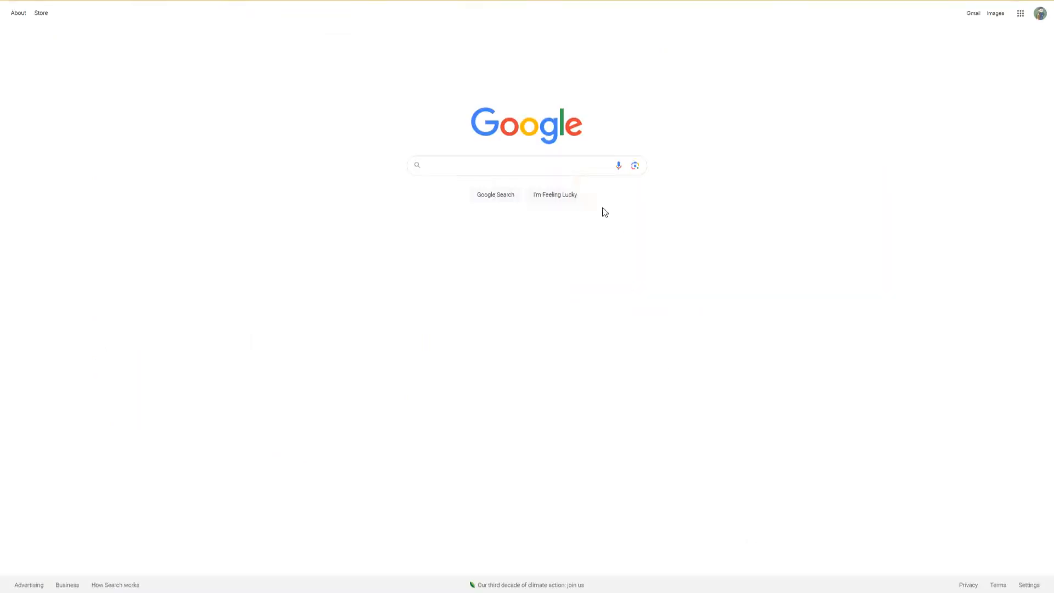
Search Google for 'handbrake' in Chrome.
text(handbra)
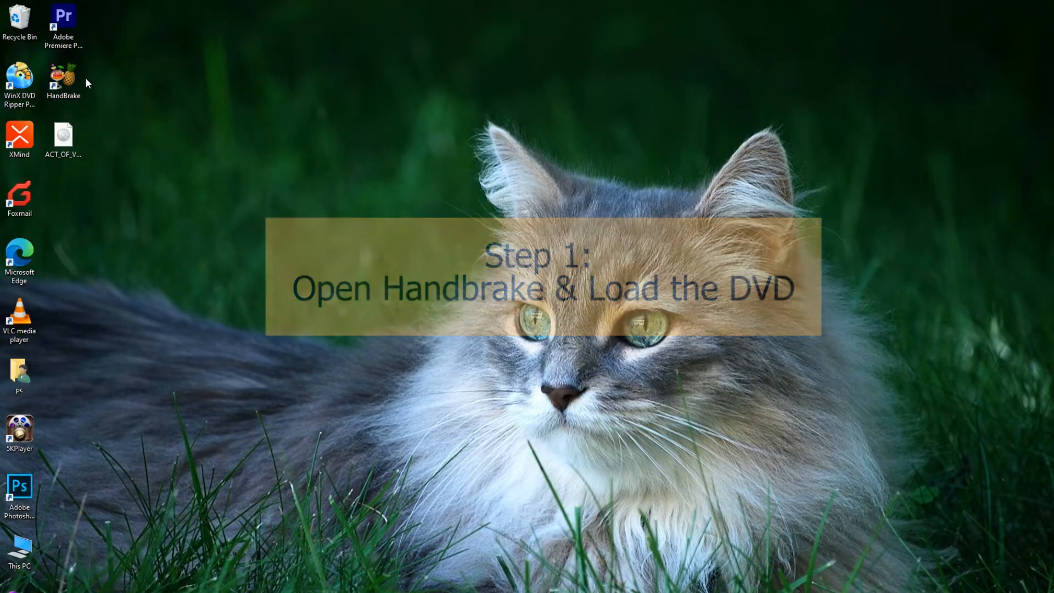
Launch HandBrake and load ACT_OF_VALOR.iso from the Videos folder as the source.
double_click(63, 79)
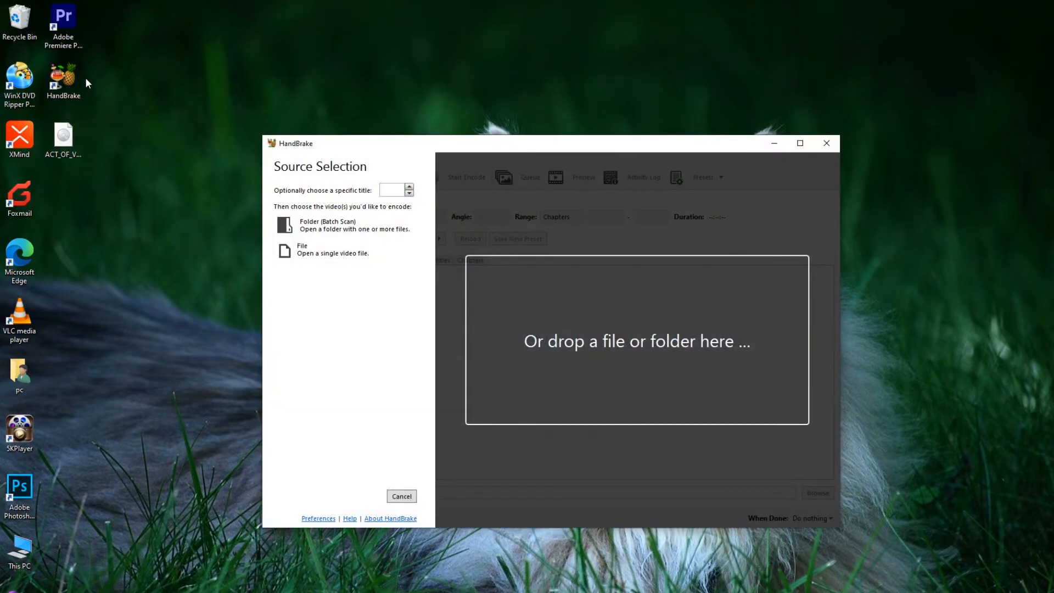
click(800, 143)
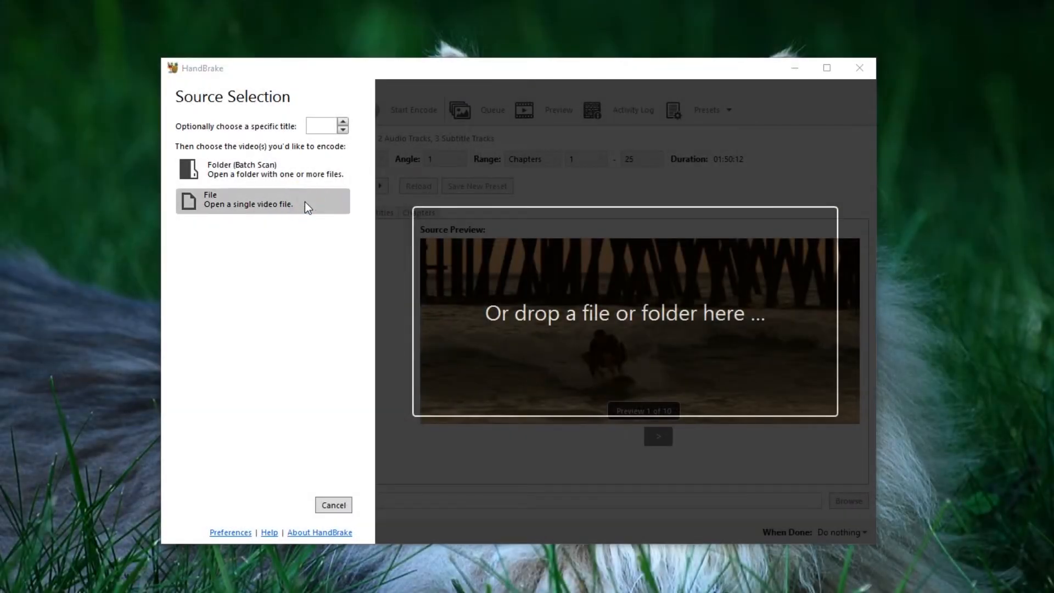
click(249, 200)
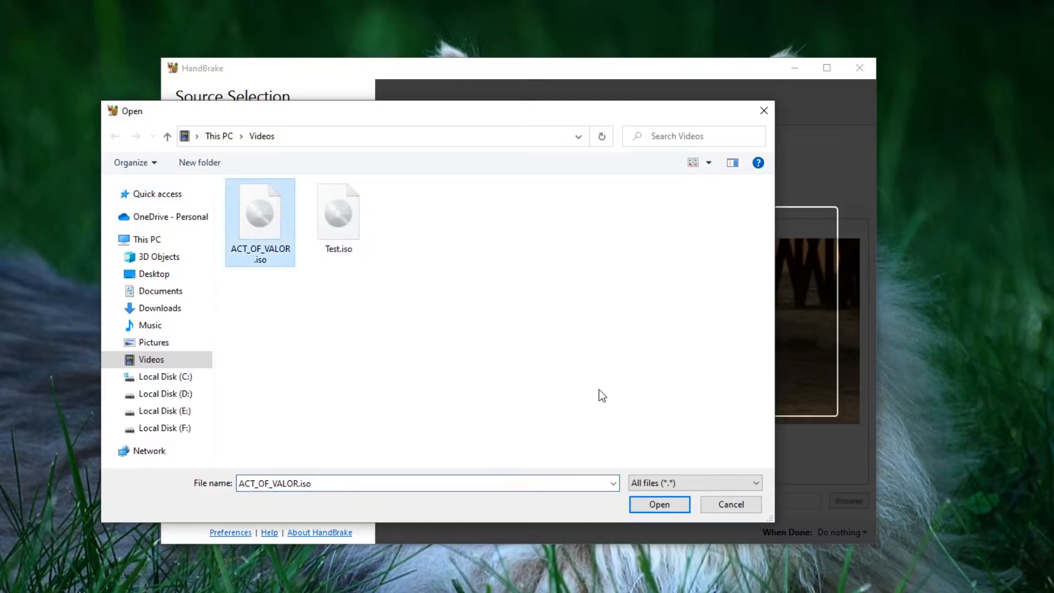
click(658, 504)
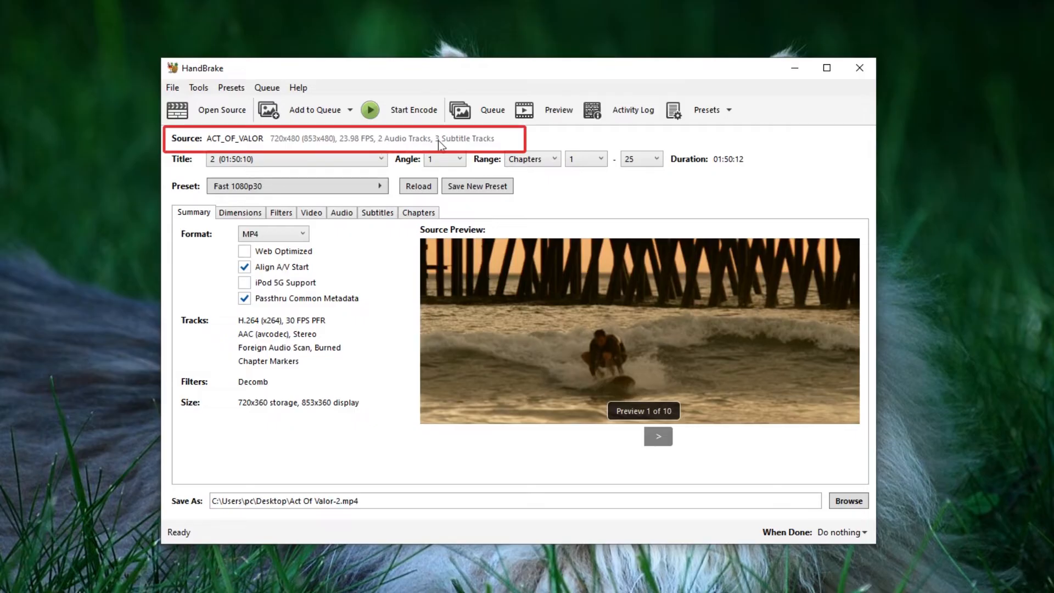
mouse_move(339, 148)
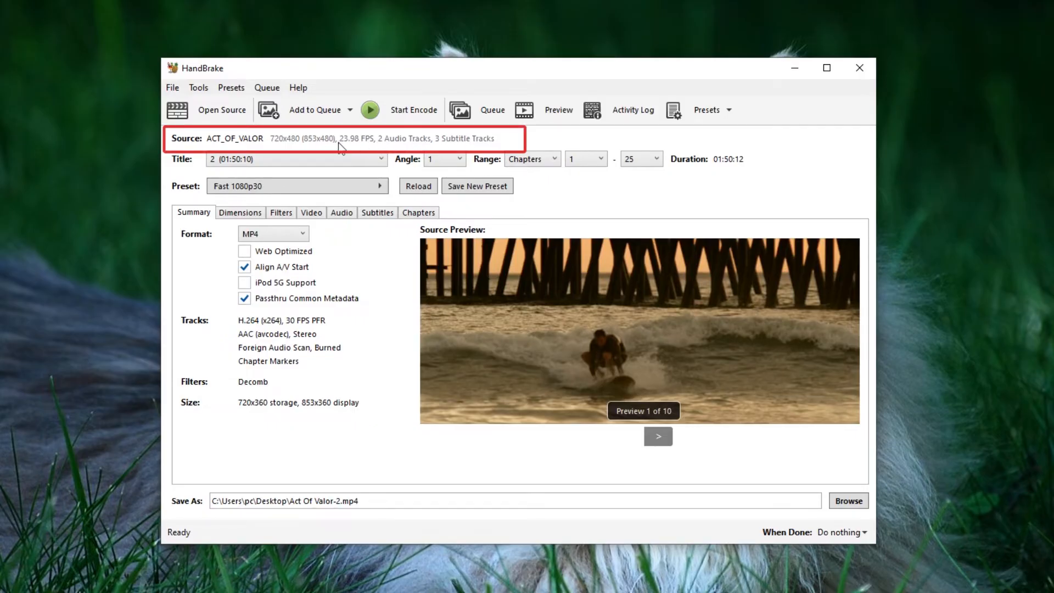
Change the output container format from MP4 to MKV on the Summary settings.
click(296, 186)
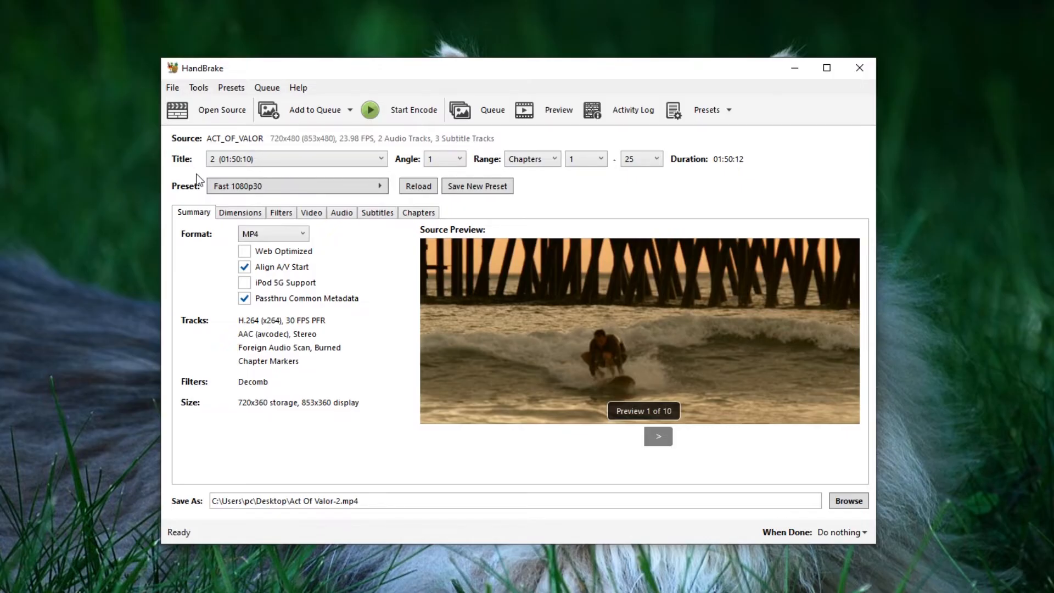
mouse_move(203, 216)
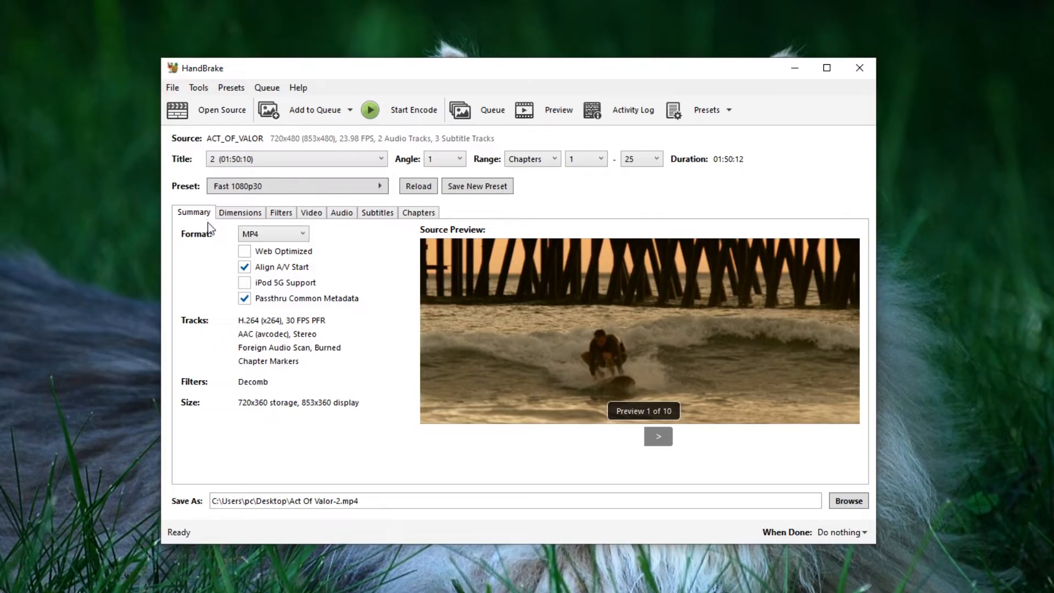
click(272, 233)
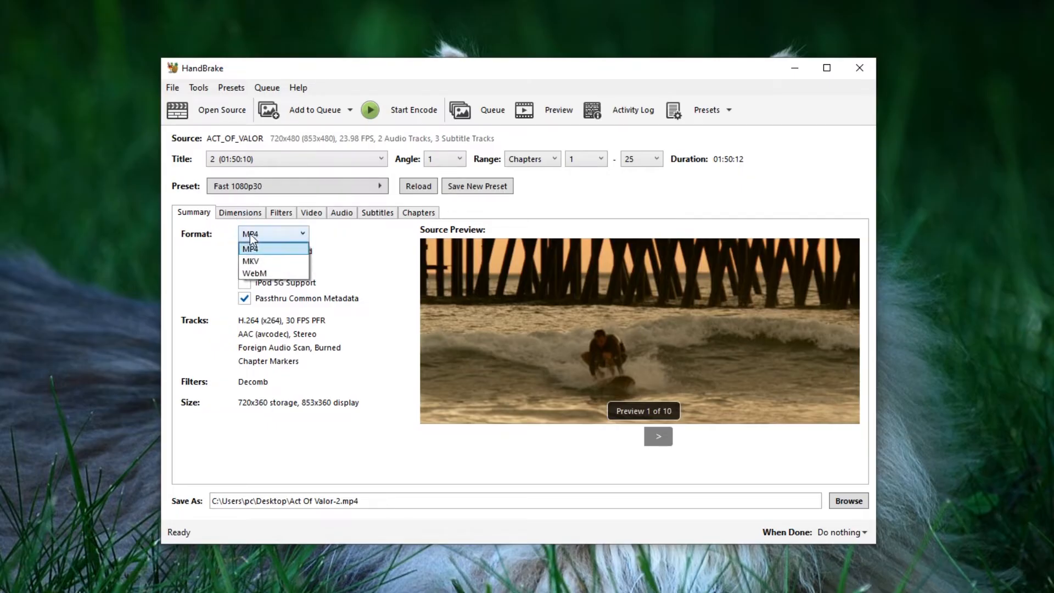
mouse_move(262, 262)
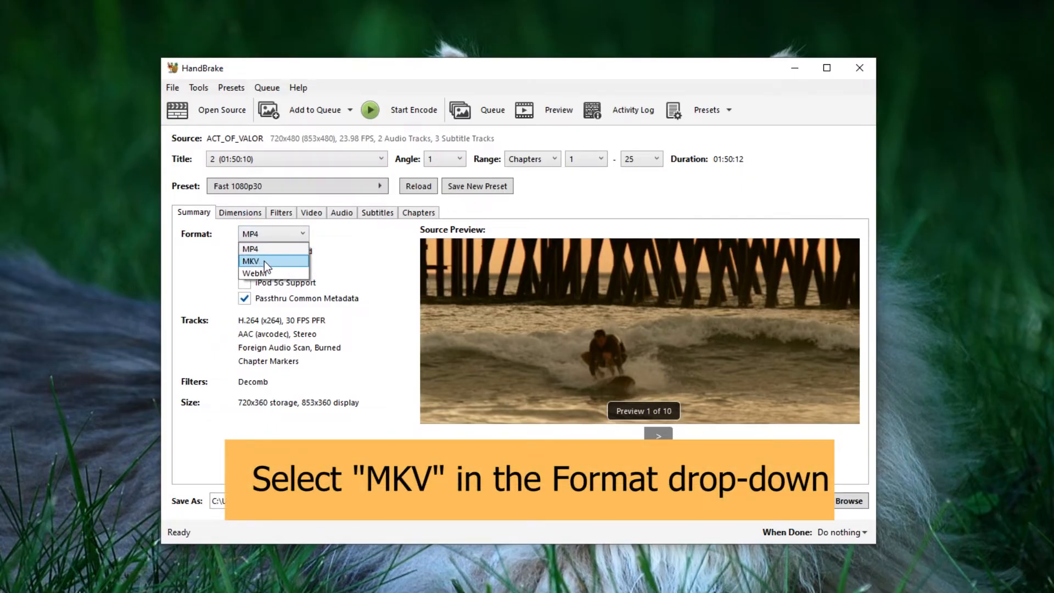
click(251, 262)
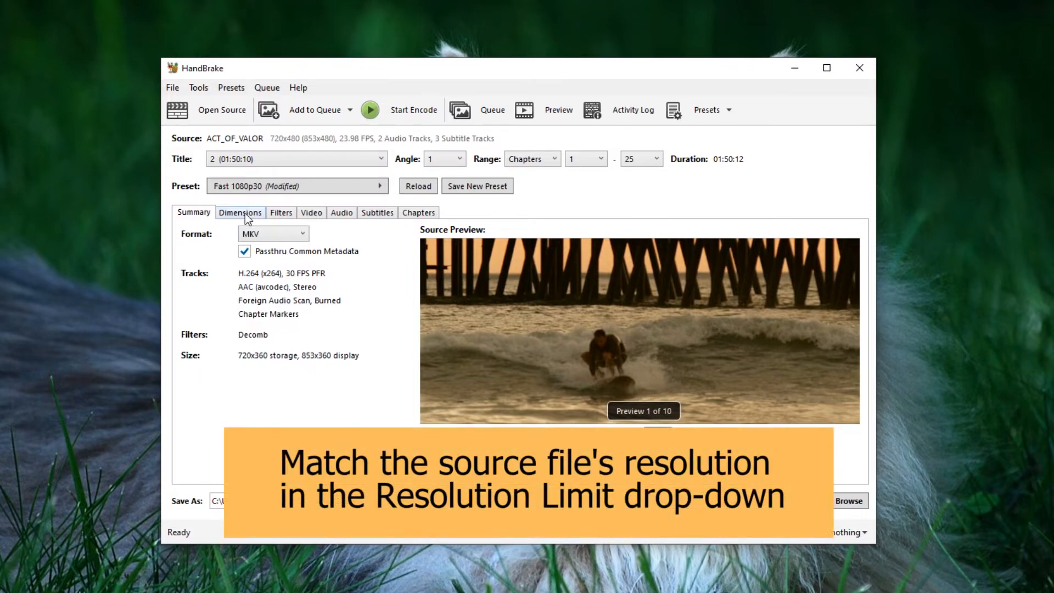
Set the Dimensions resolution limit to 480p NTSC SD for the 720x480 source.
click(240, 212)
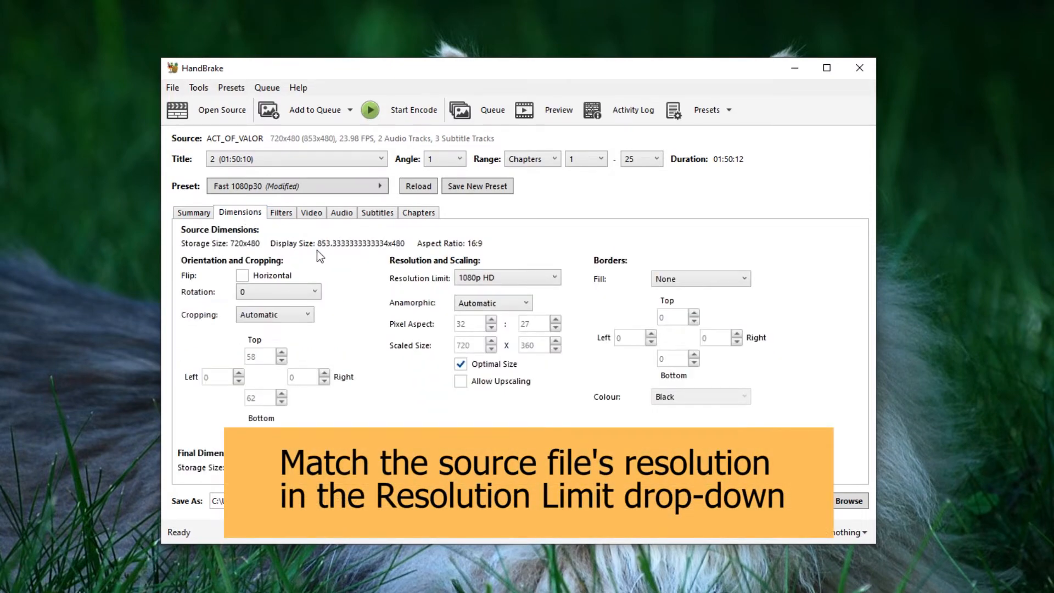
click(505, 278)
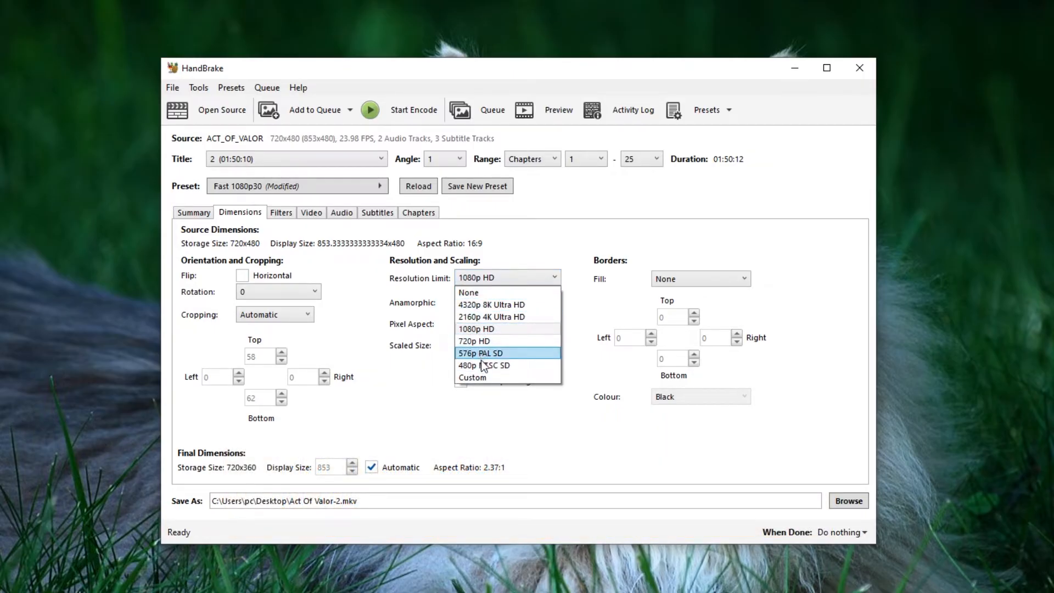
click(484, 365)
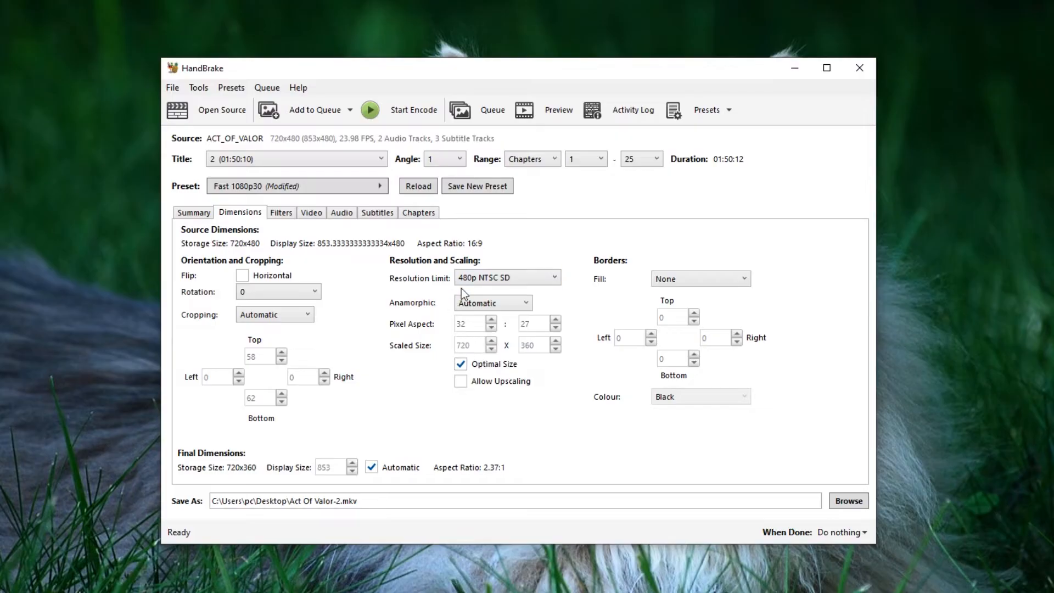
mouse_move(311, 232)
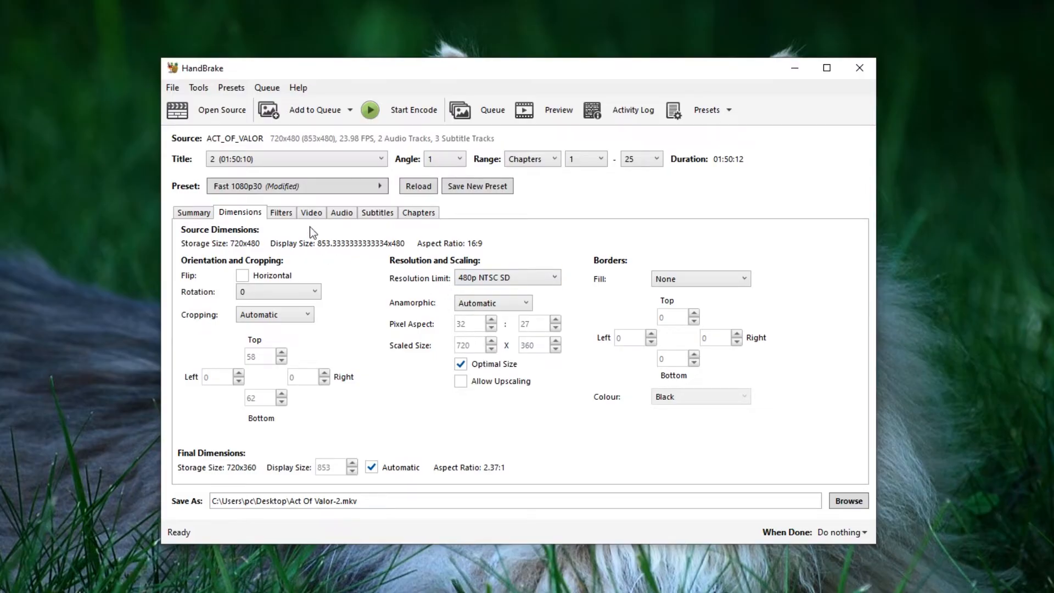
Keep H.264 (x264) as the video encoder after reviewing the encoder list.
click(311, 212)
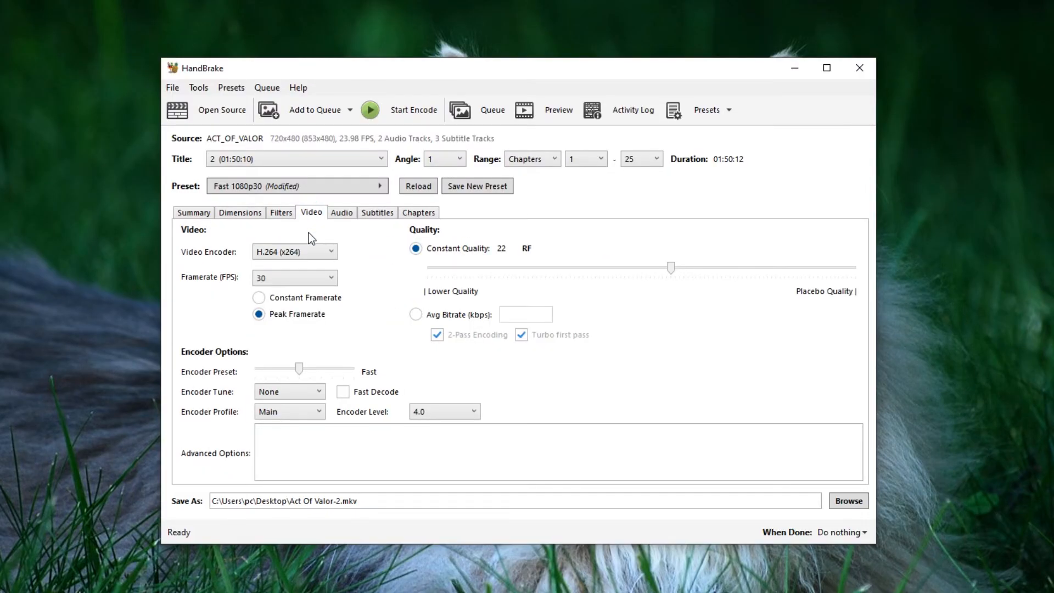
click(294, 252)
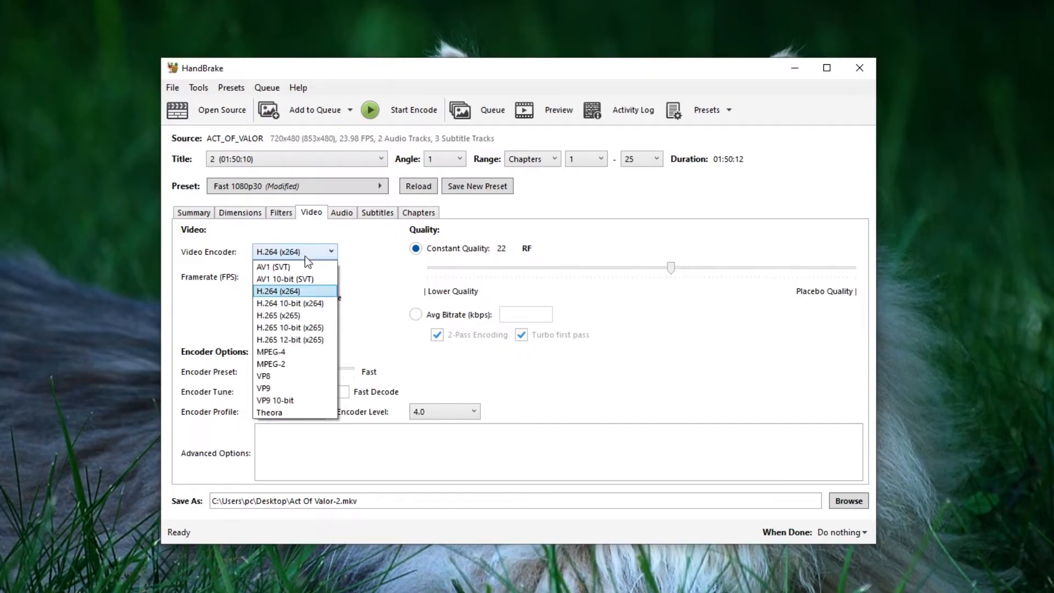
mouse_move(310, 281)
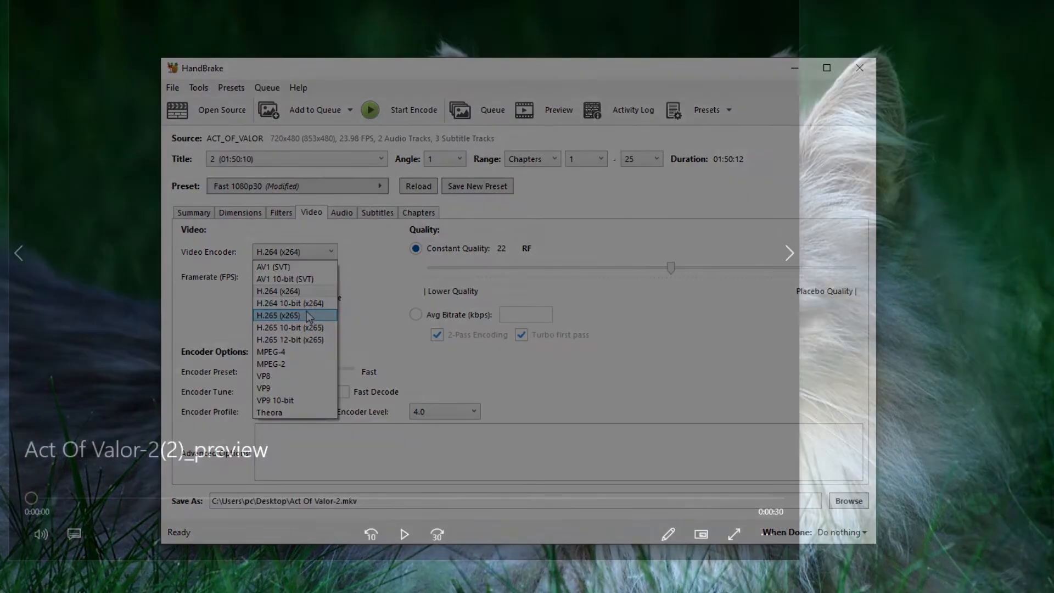
click(278, 315)
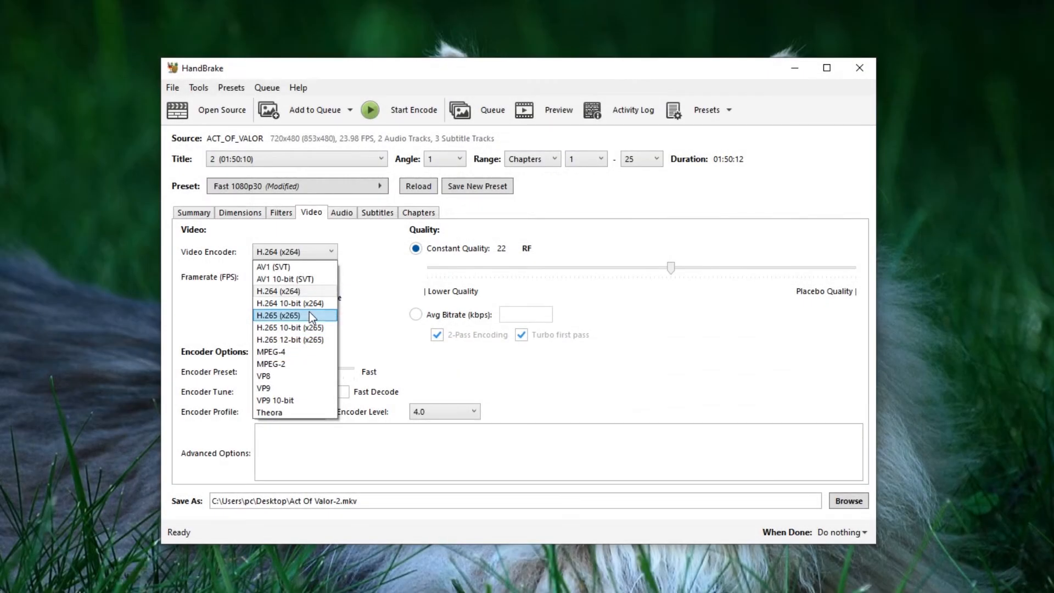
click(282, 290)
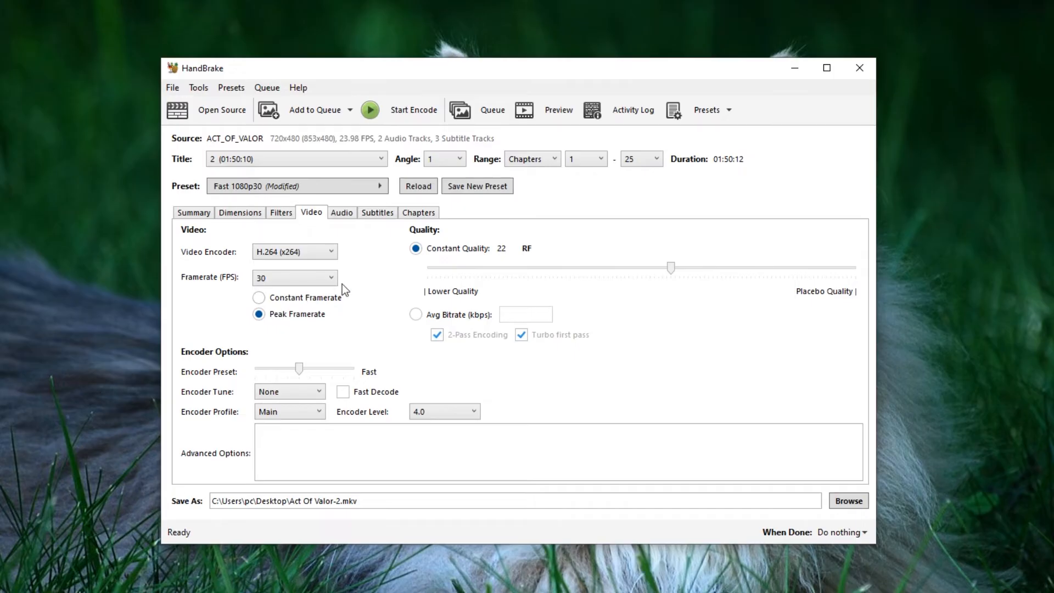
Set framerate to Same as source and constant quality to RF 23.
click(295, 278)
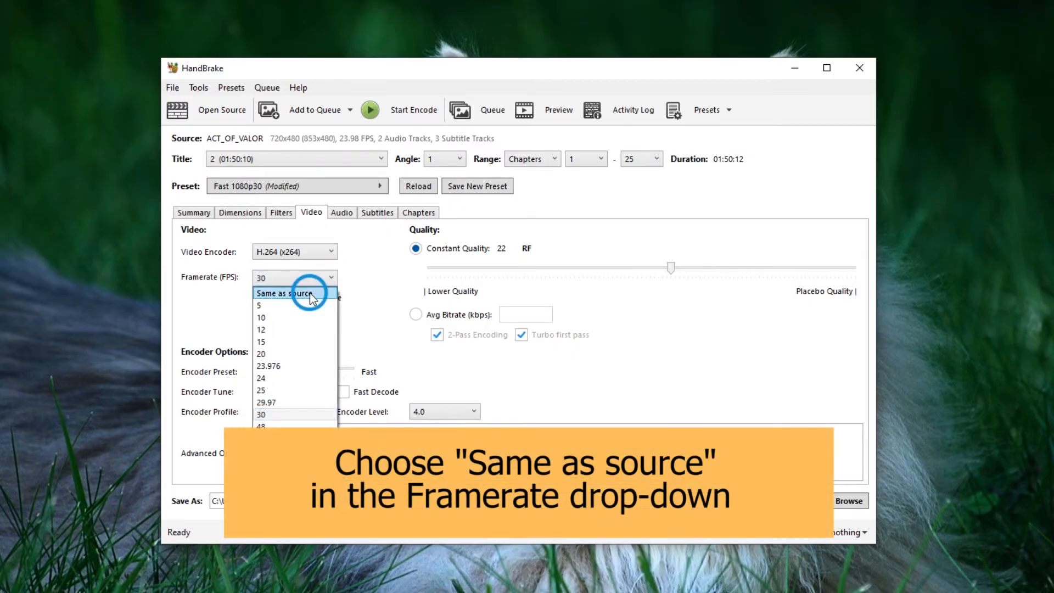
click(289, 292)
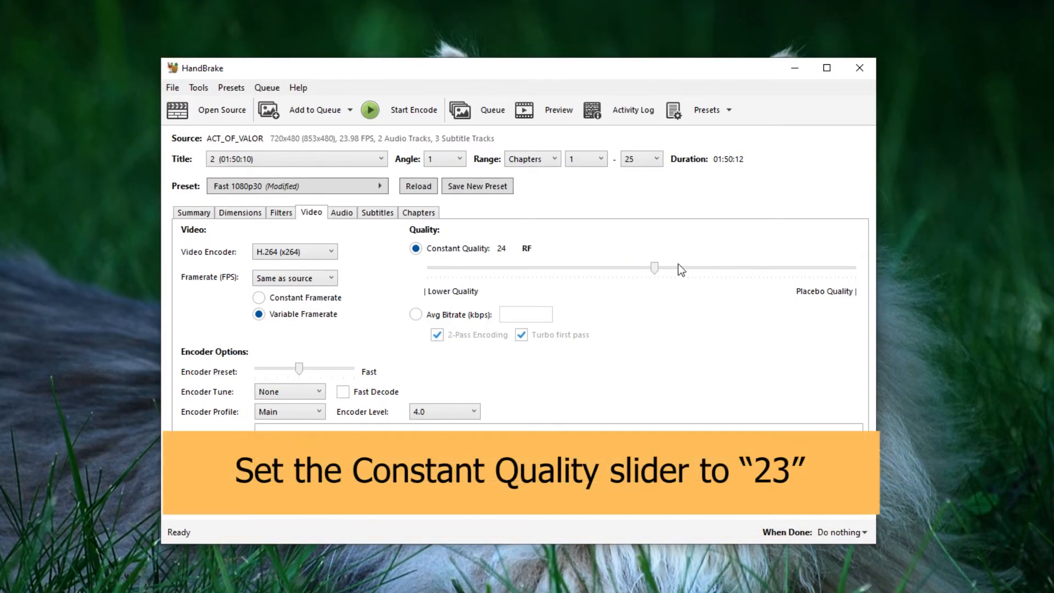
drag(655, 267, 661, 267)
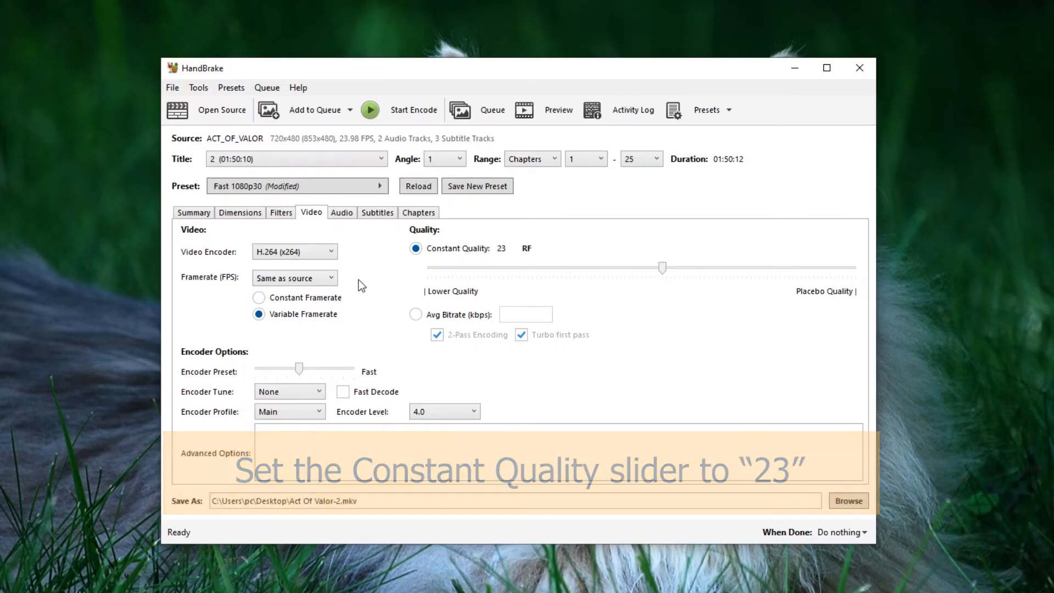
click(341, 212)
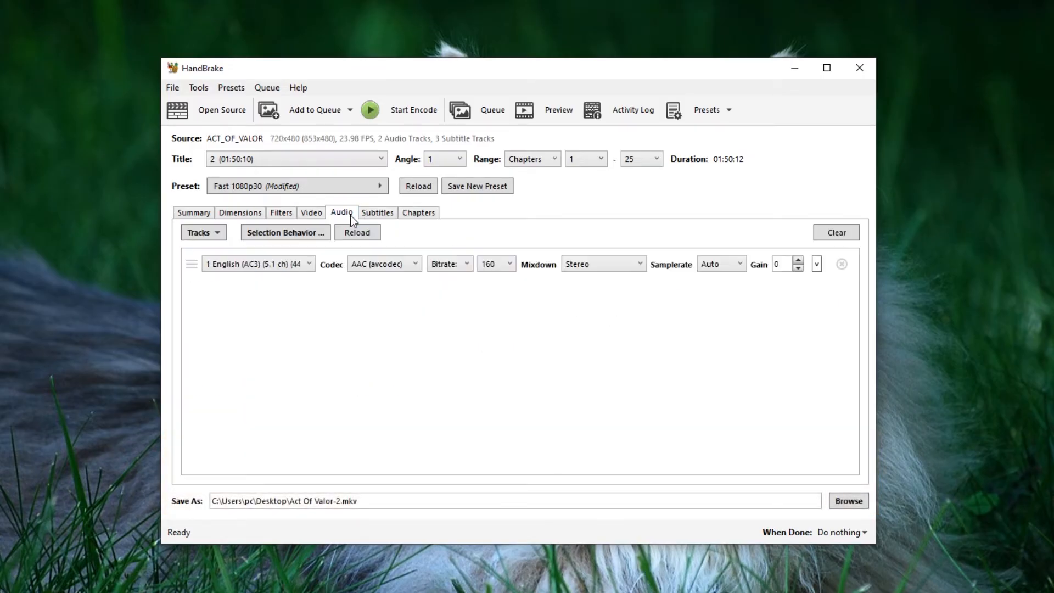
Review the subtitle tracks and start encoding the disc to MKV.
click(376, 212)
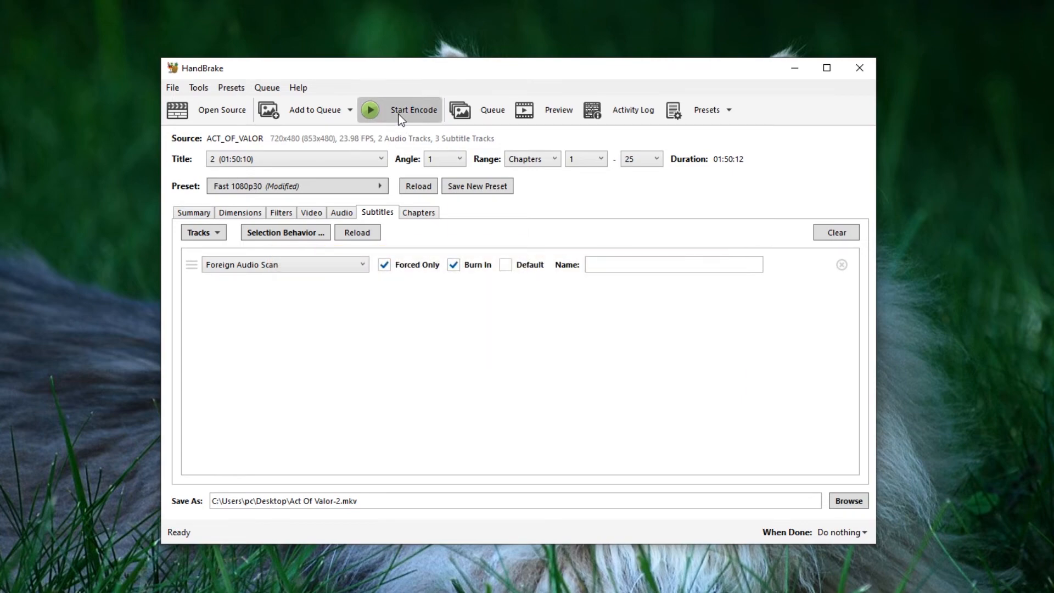
click(414, 109)
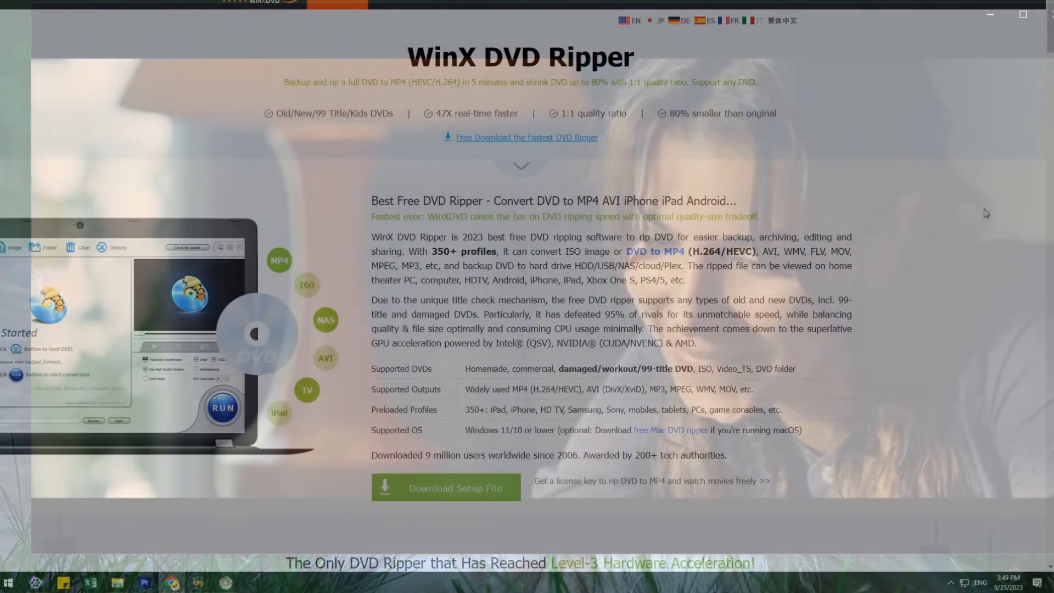
scroll(down, 3)
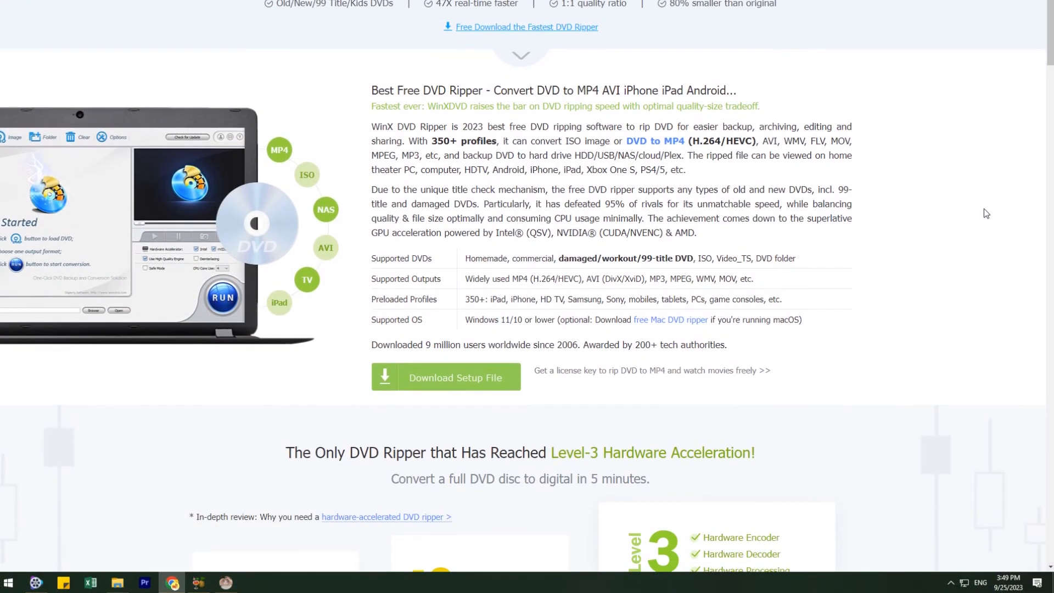
scroll(down, 3)
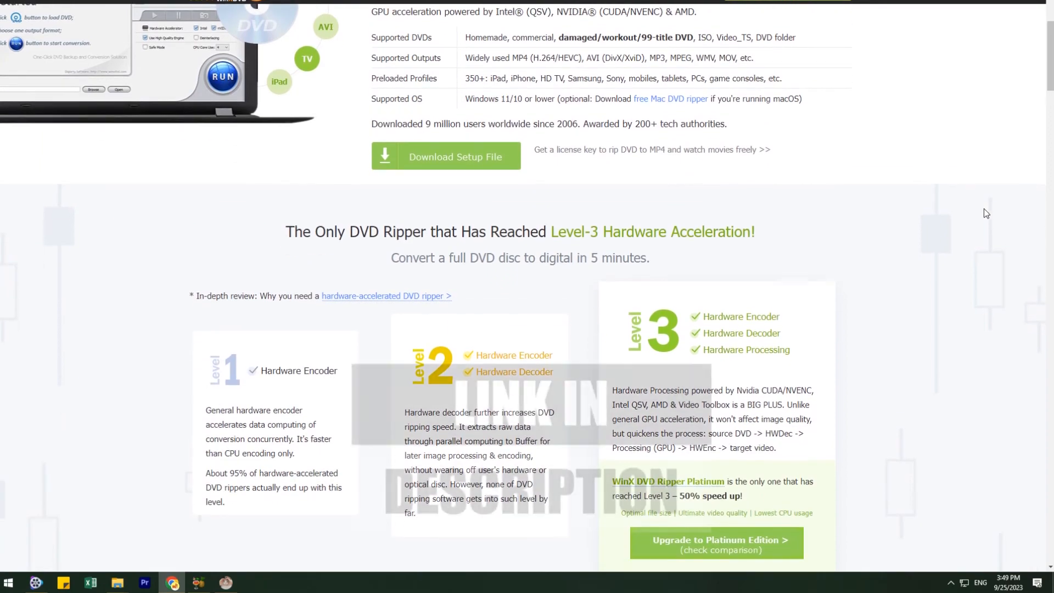
scroll(down, 3)
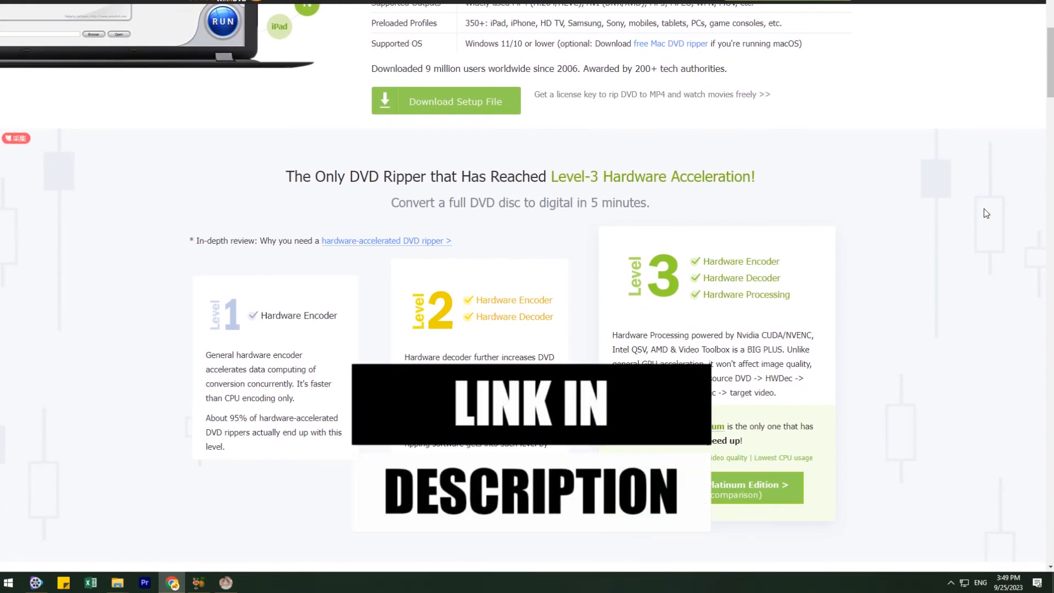